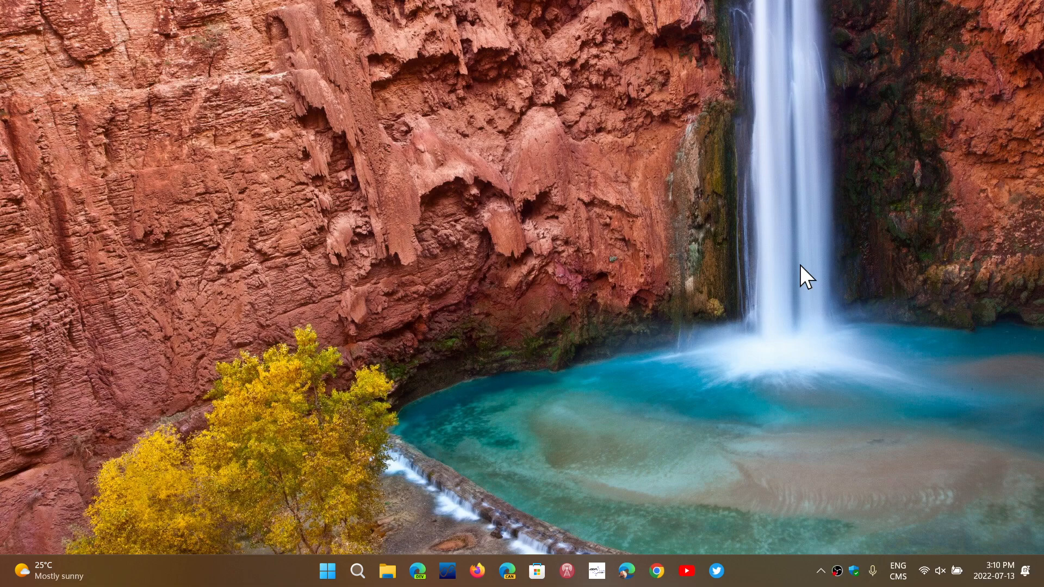
pyautogui.moveTo(462, 434)
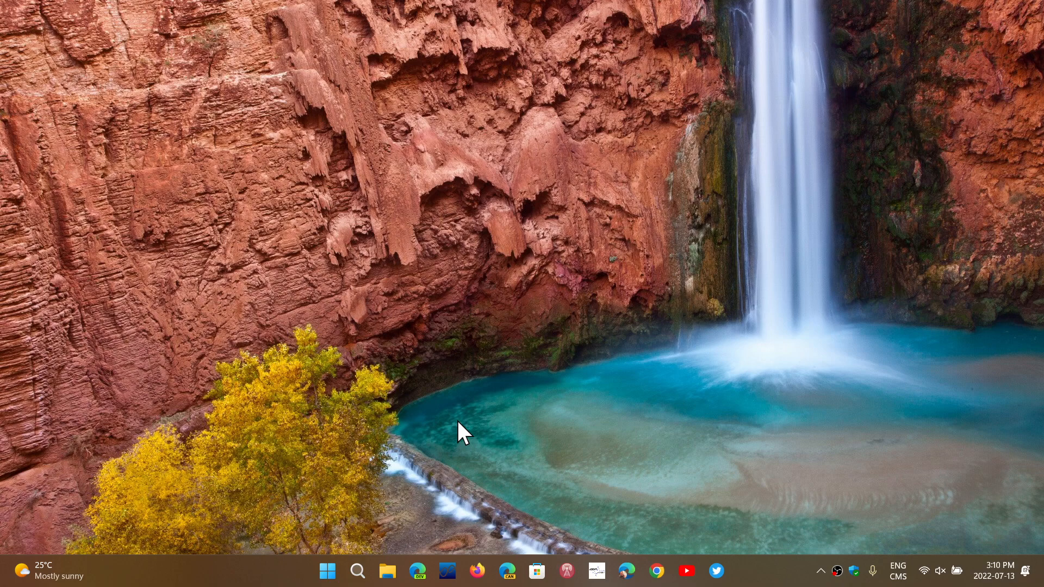
pyautogui.moveTo(387, 571)
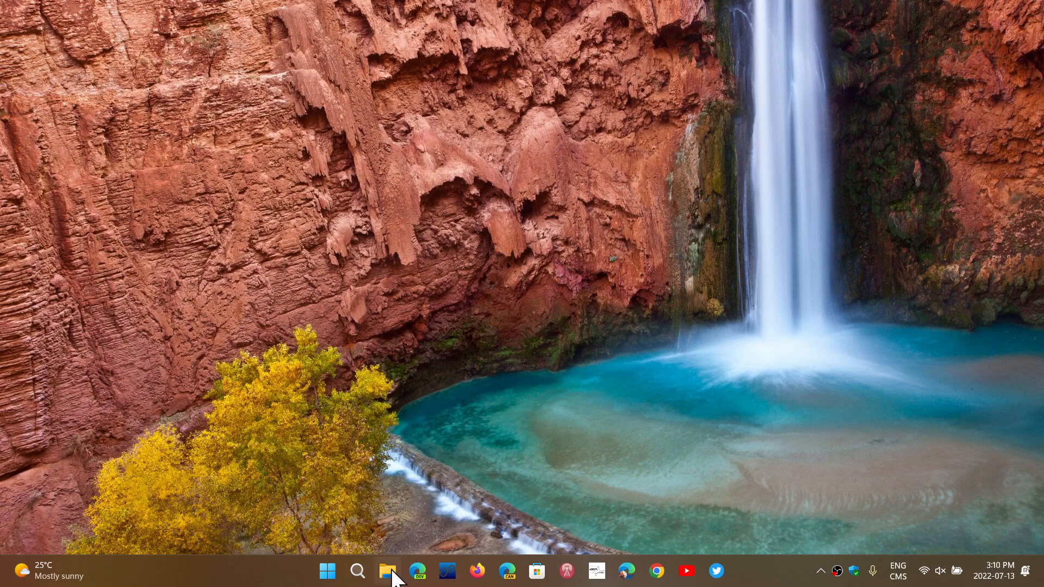
# Restore the This PC window from the taskbar, showing its six folders and the OS (C:) drive
pyautogui.click(388, 571)
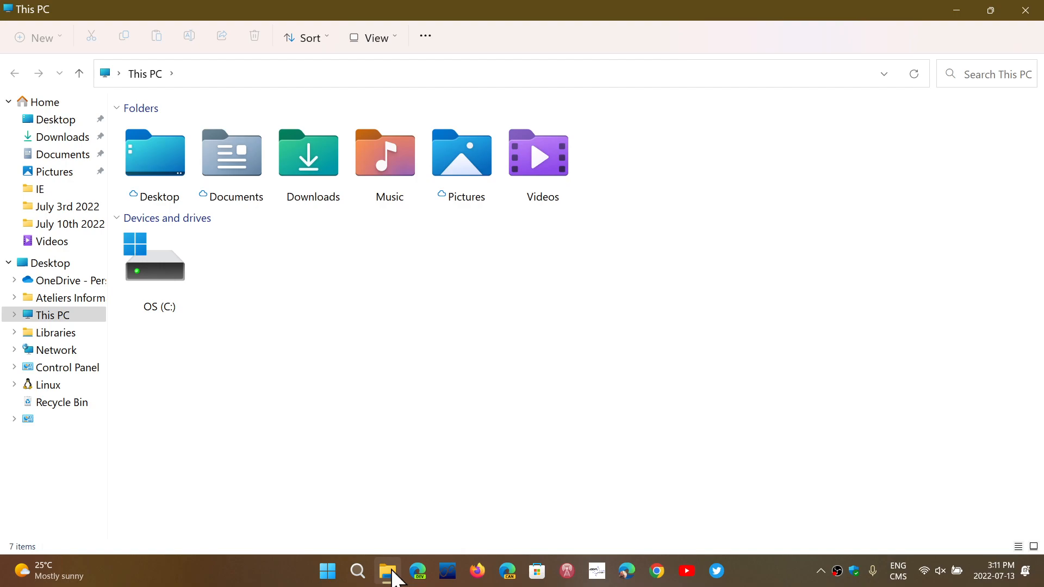
pyautogui.moveTo(425, 539)
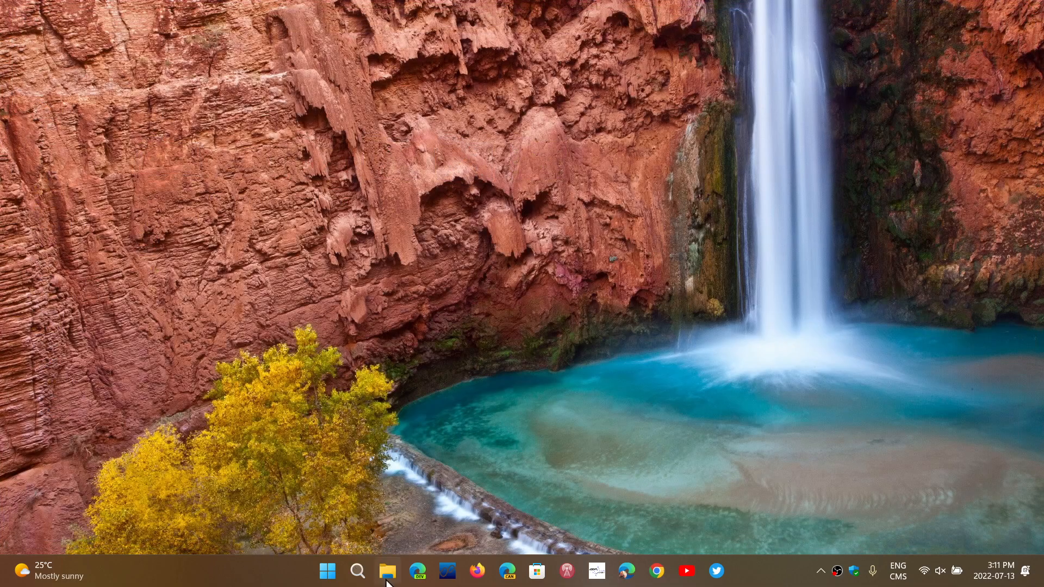
pyautogui.click(387, 571)
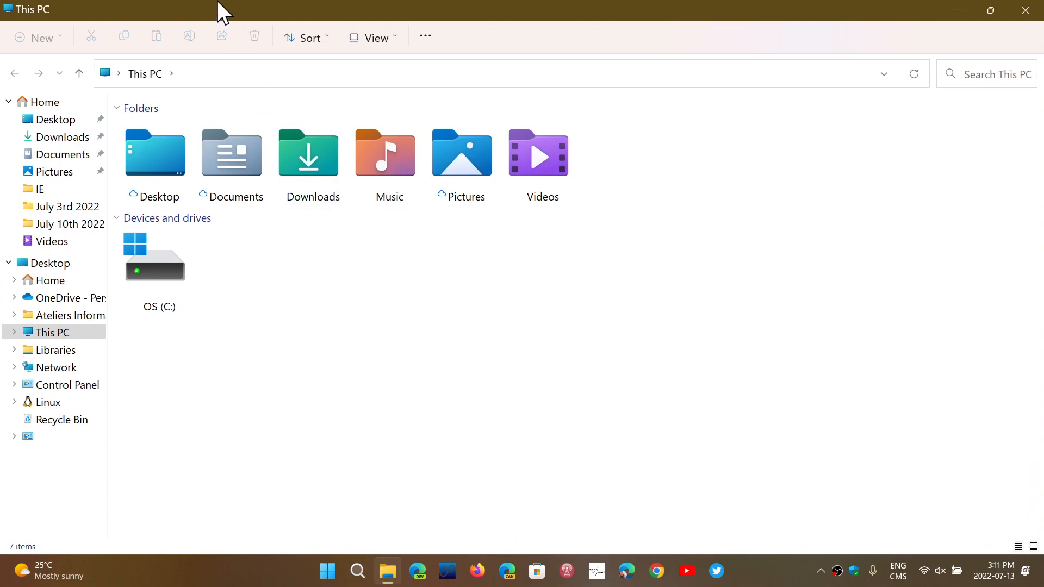
pyautogui.moveTo(509, 374)
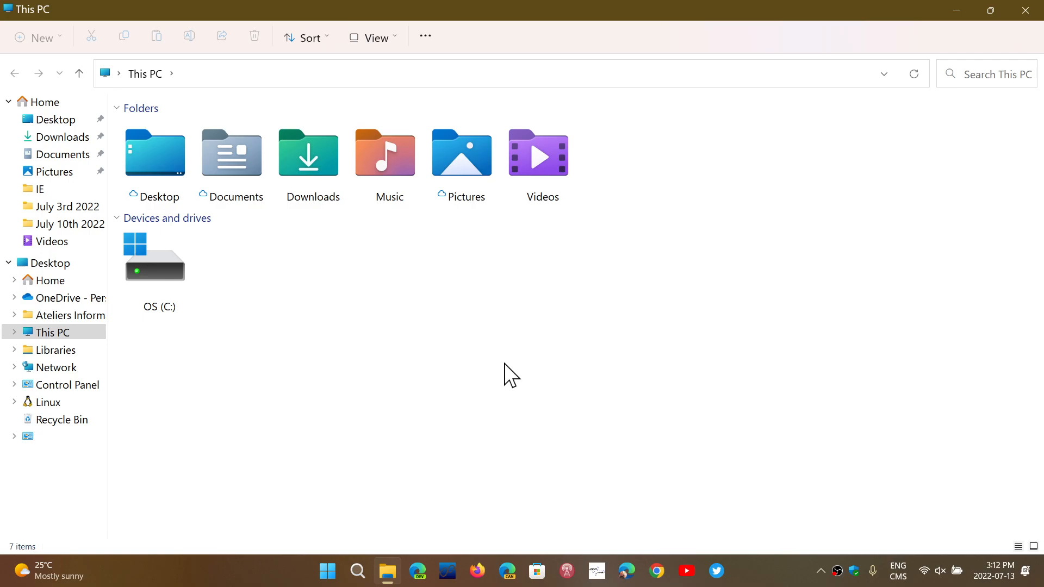
pyautogui.moveTo(736, 138)
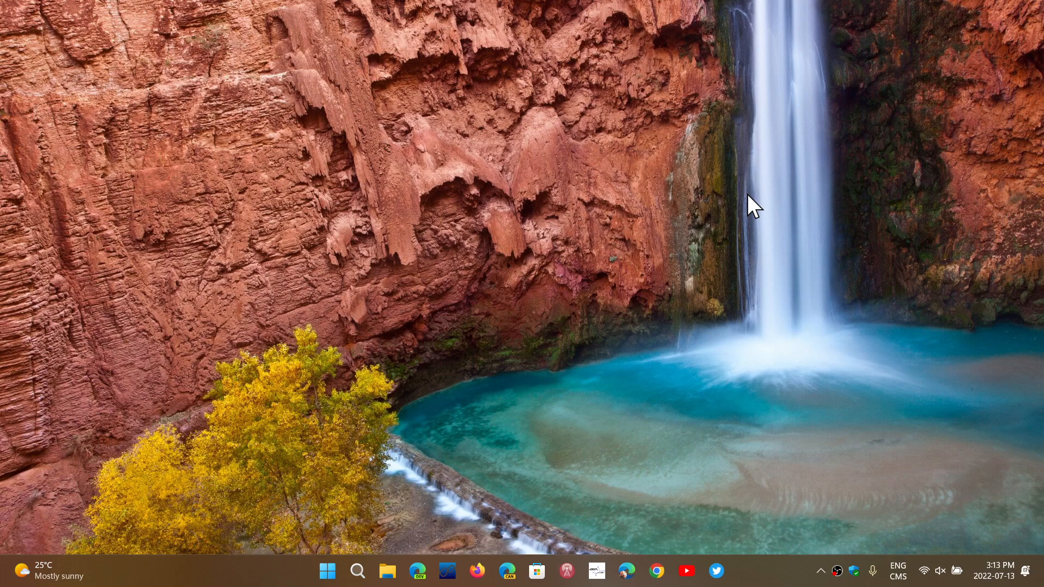
pyautogui.moveTo(778, 578)
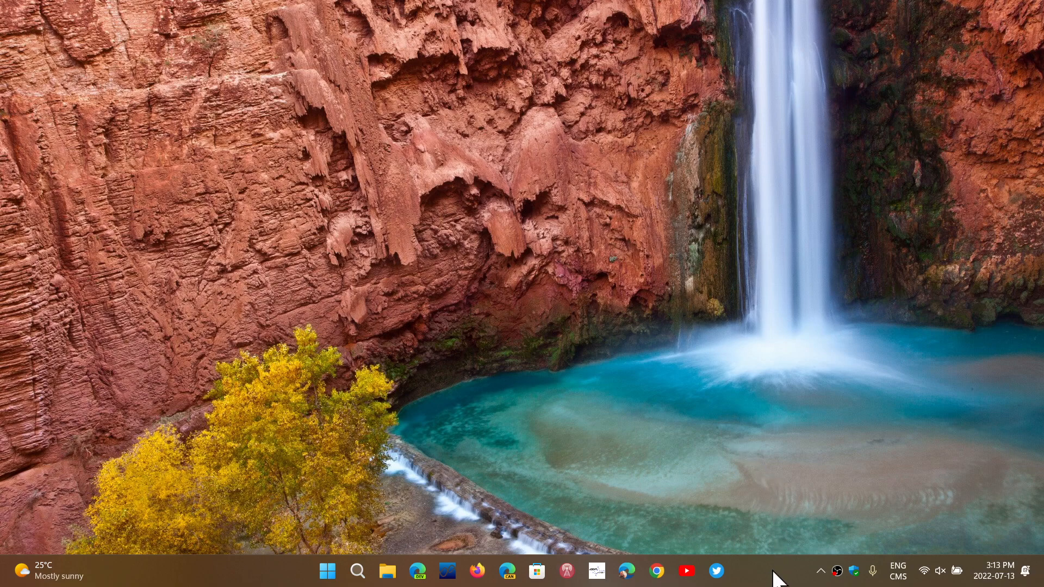